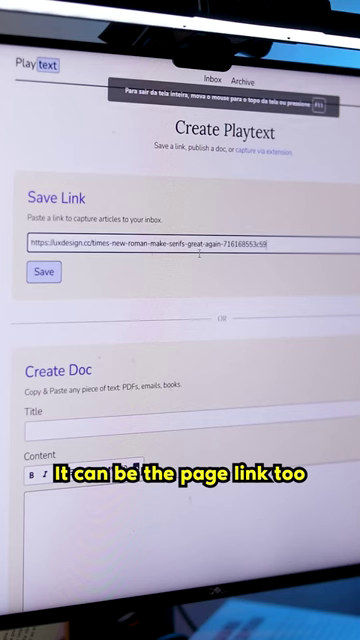
- Save the pasted article URL so Playtext begins generating its spoken version
left_click(36, 272)
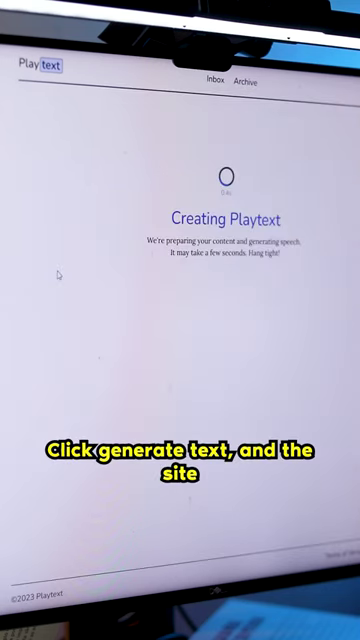